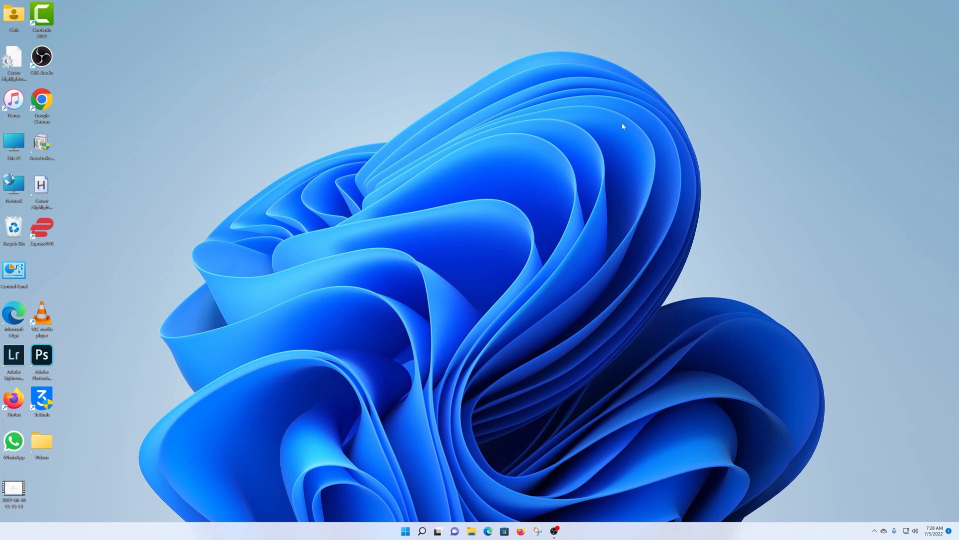
pyautogui.moveTo(573, 210)
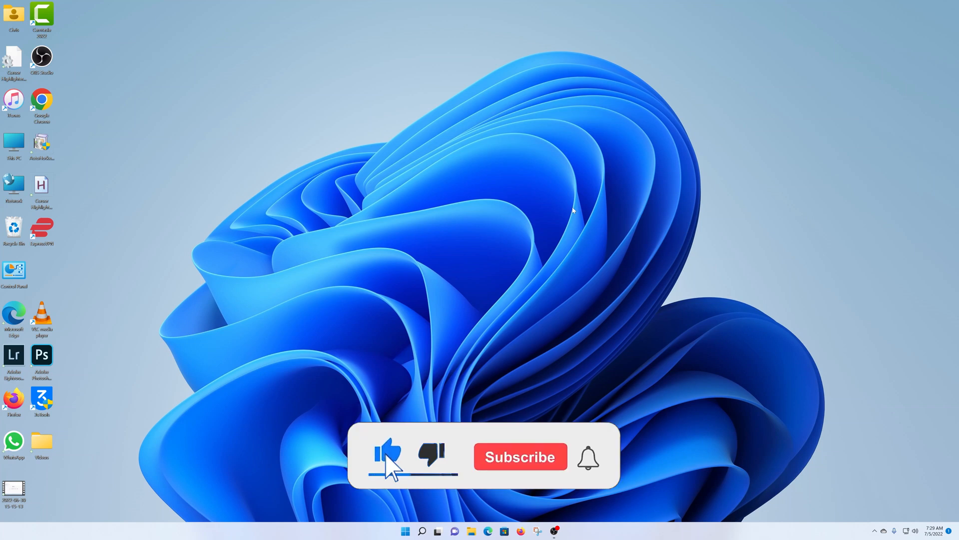
# Launch Microsoft Edge from the Windows 11 taskbar.
pyautogui.click(519, 457)
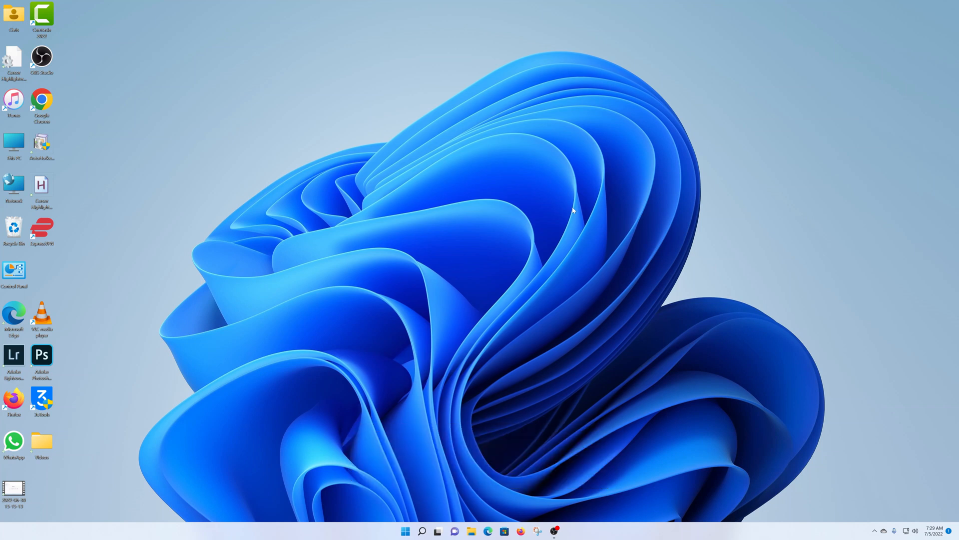
pyautogui.moveTo(569, 220)
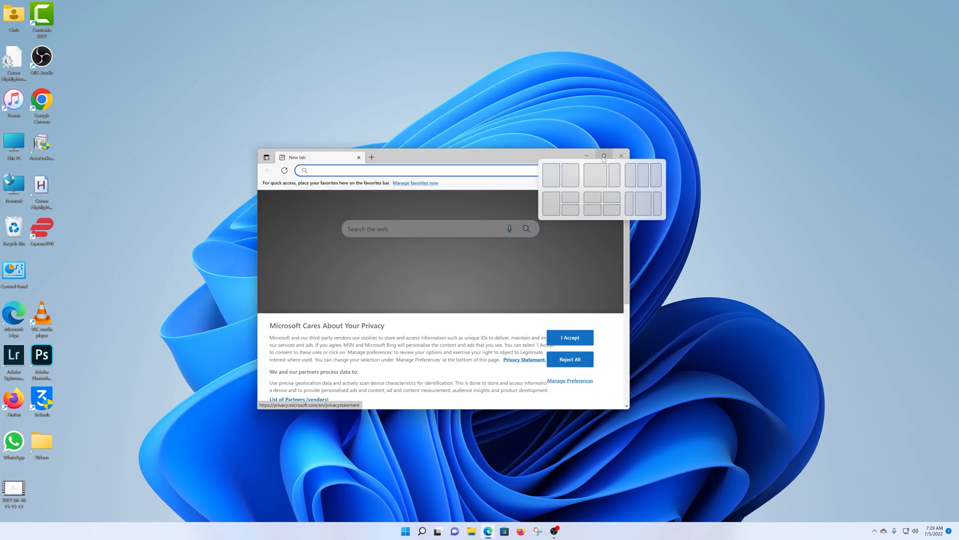
# Maximize Edge and run a web search for "steam" to get the Bing results.
pyautogui.click(604, 157)
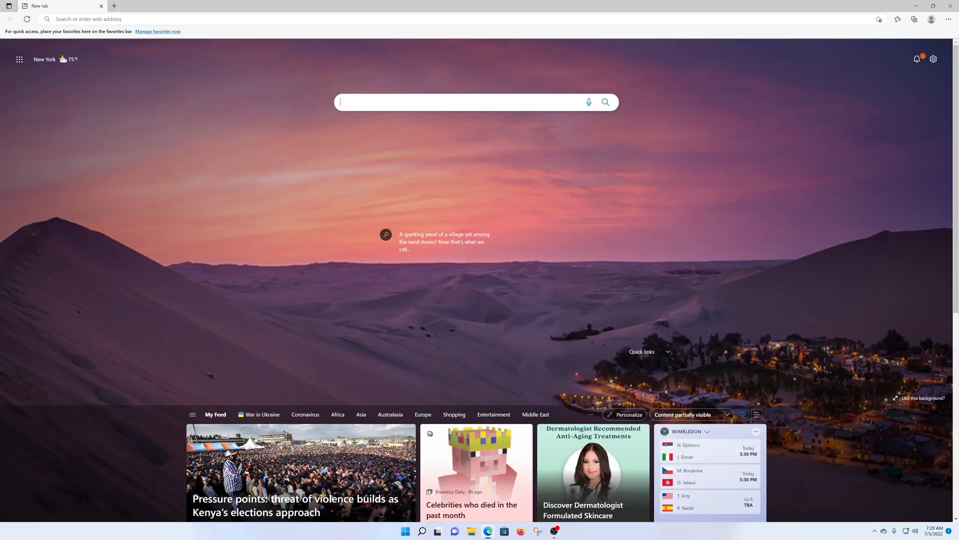
pyautogui.write('stea')
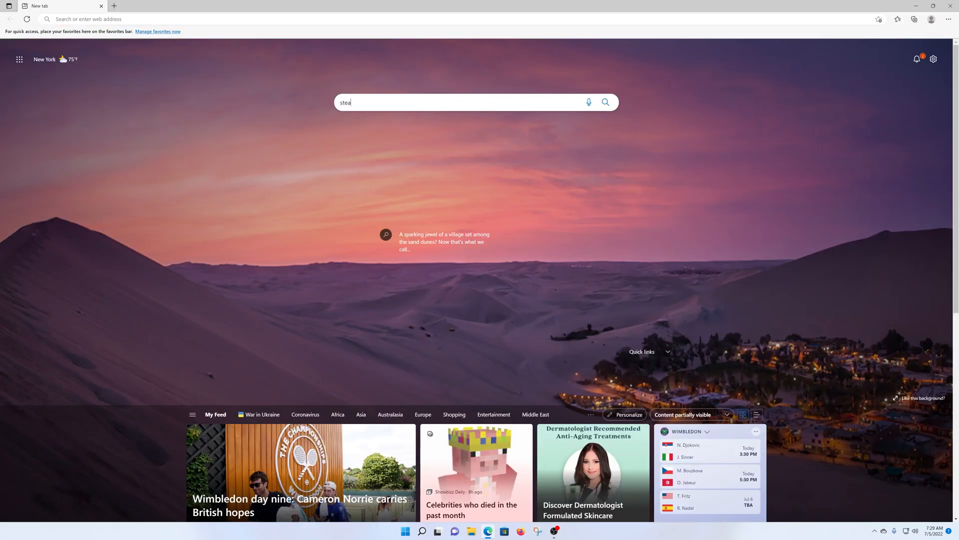
pyautogui.write('m')
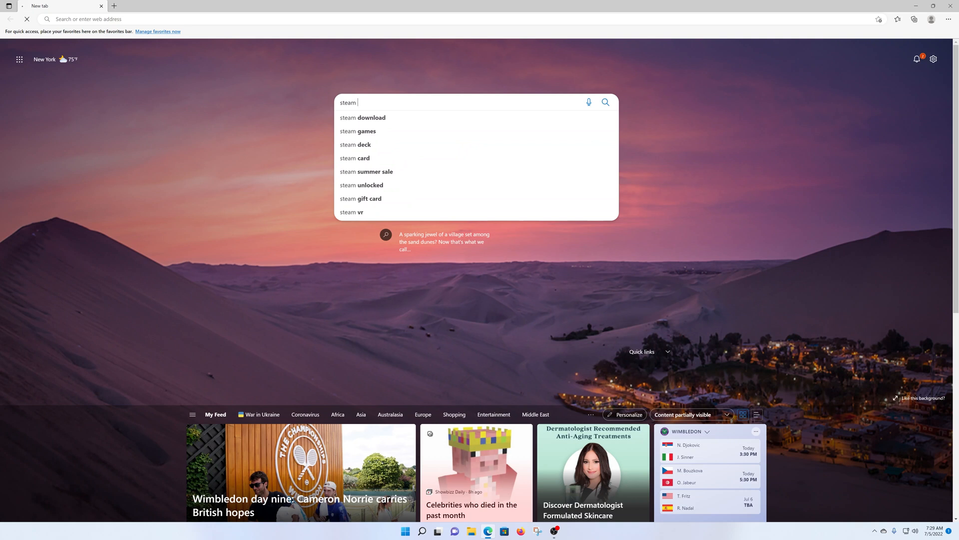
pyautogui.press('Return')
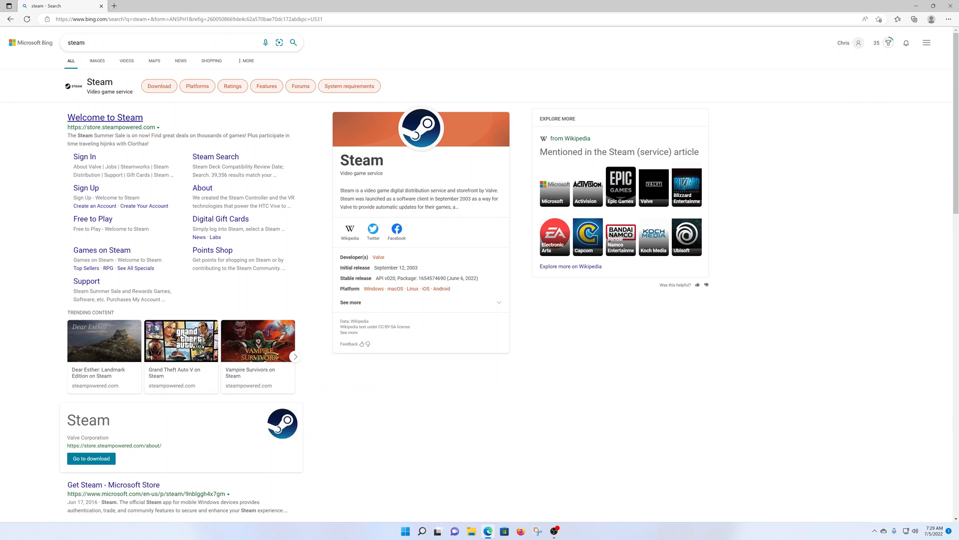
# Go to the official Steam store homepage from the "Welcome to Steam" result.
pyautogui.click(105, 117)
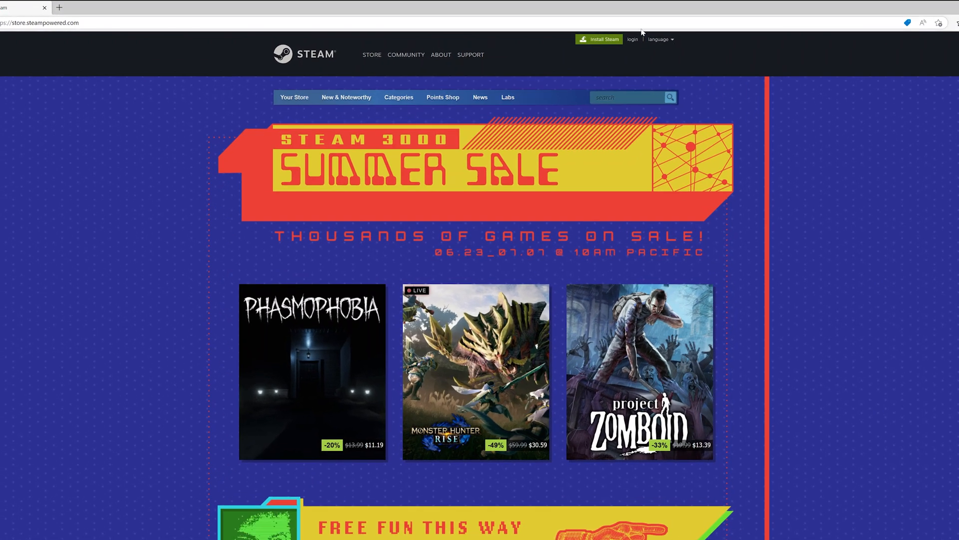
pyautogui.moveTo(600, 43)
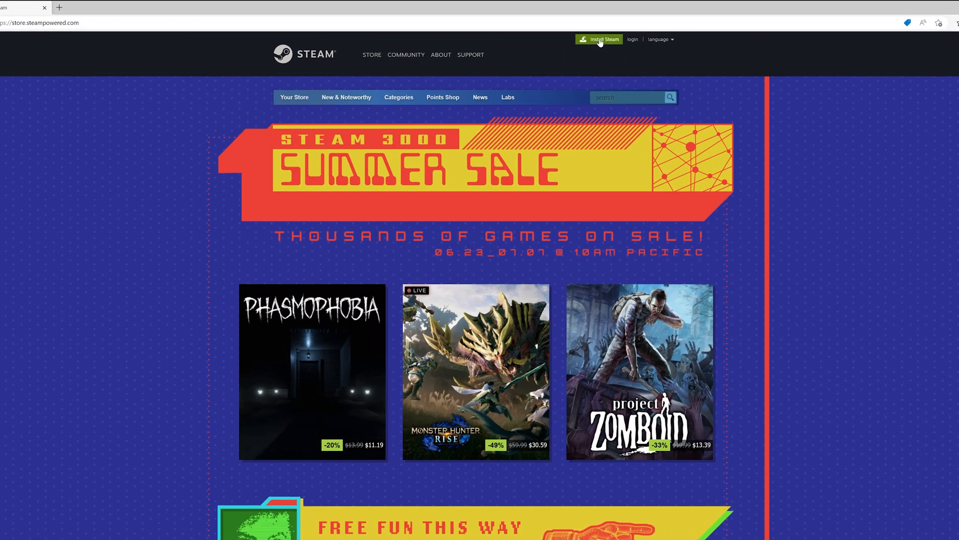
pyautogui.moveTo(614, 42)
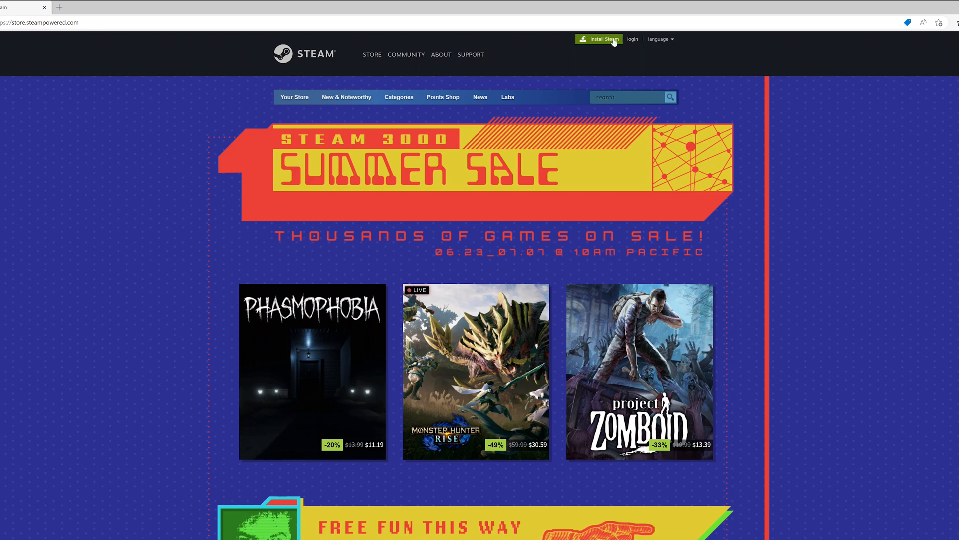
pyautogui.moveTo(605, 43)
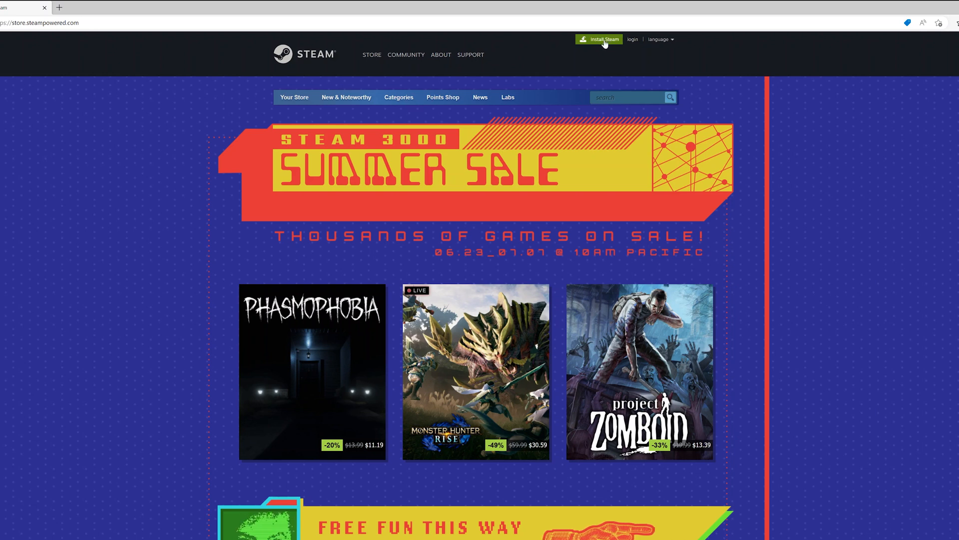
# Download the Windows Steam installer and show SteamSetup in the Downloads folder.
pyautogui.click(441, 54)
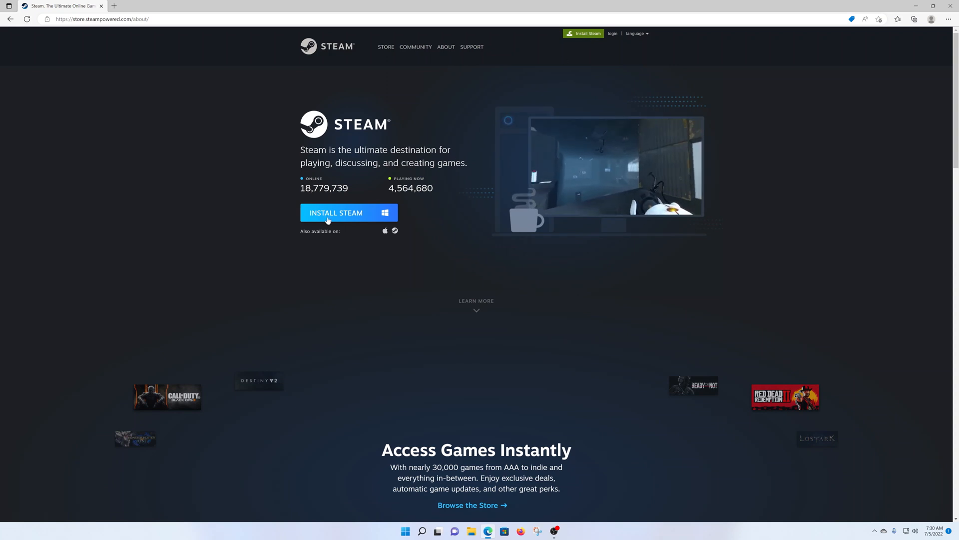
pyautogui.scroll(-3)
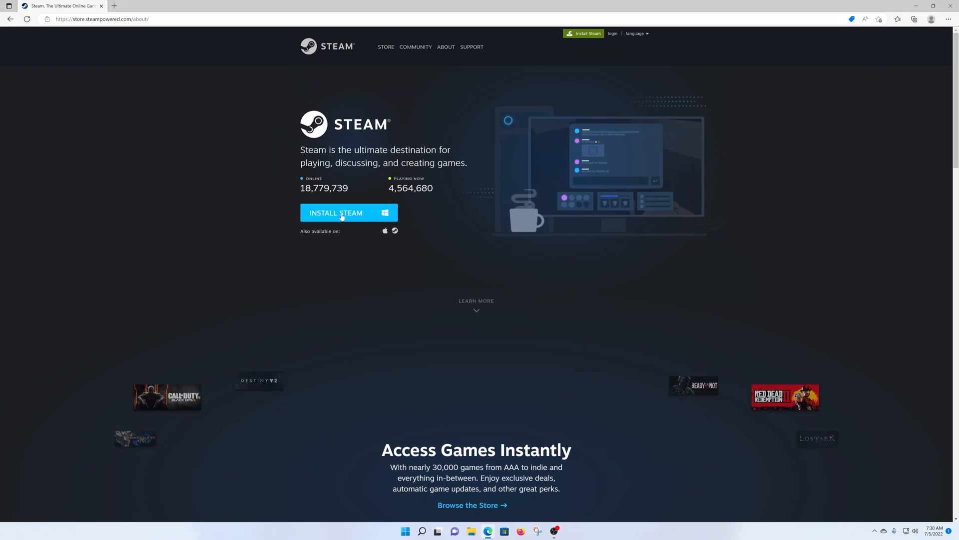
pyautogui.click(914, 19)
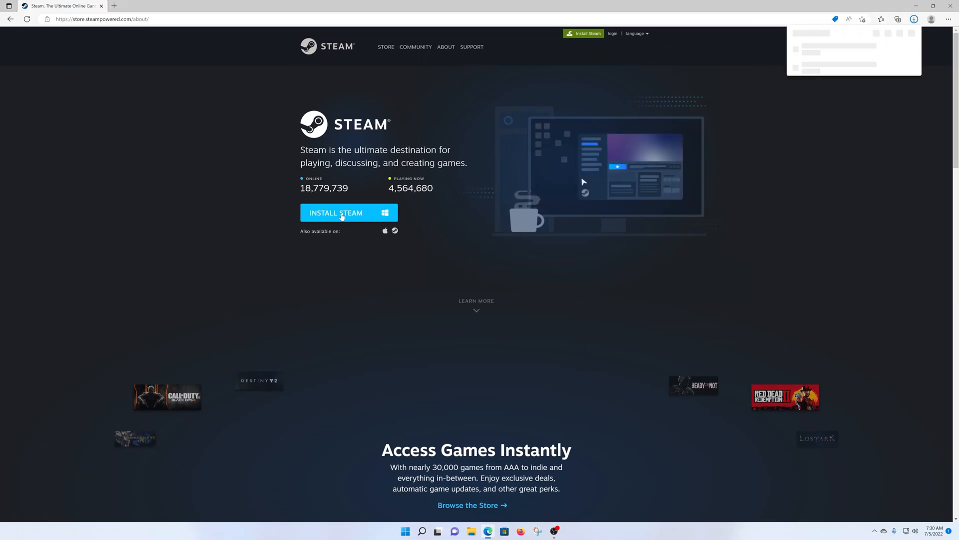
pyautogui.click(335, 212)
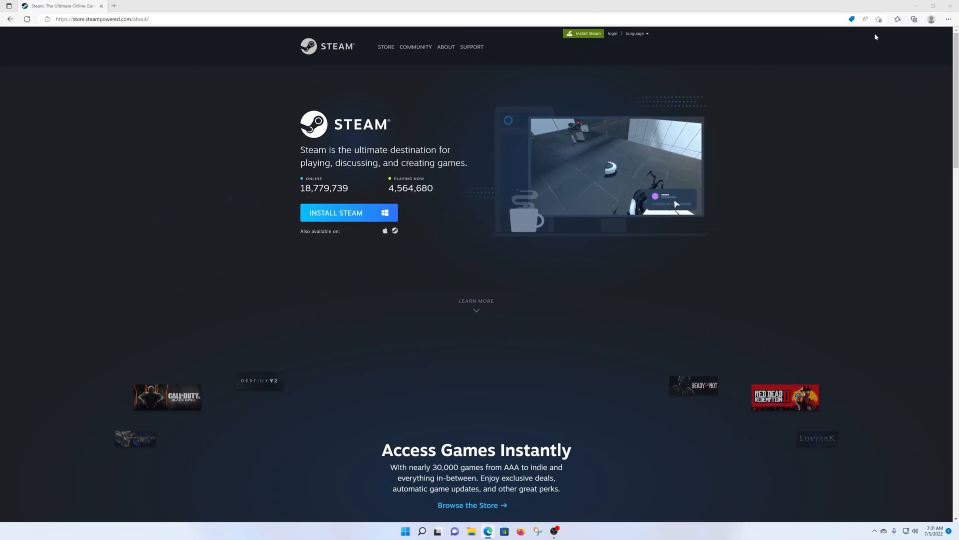
pyautogui.click(470, 530)
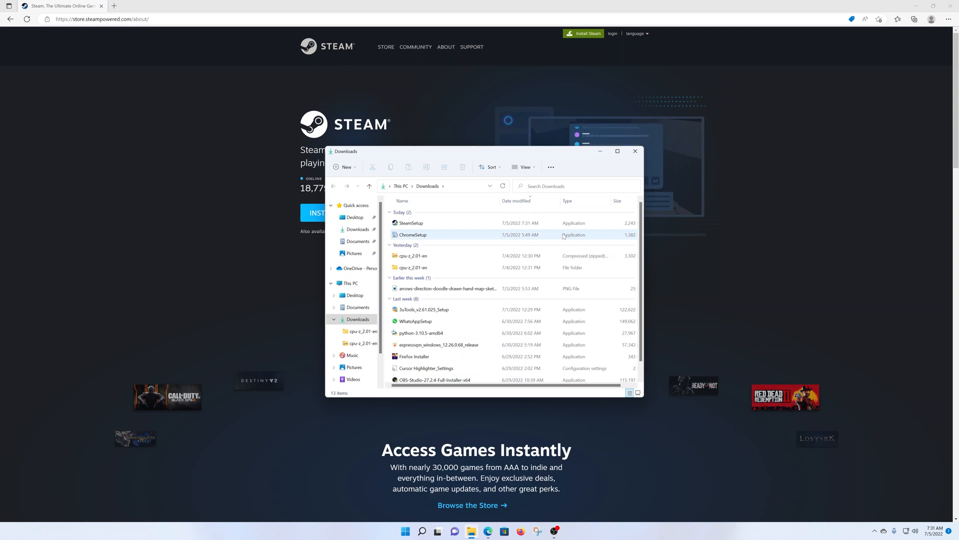
# Run SteamSetup from Downloads so the Welcome to Steam Setup window appears.
pyautogui.click(411, 221)
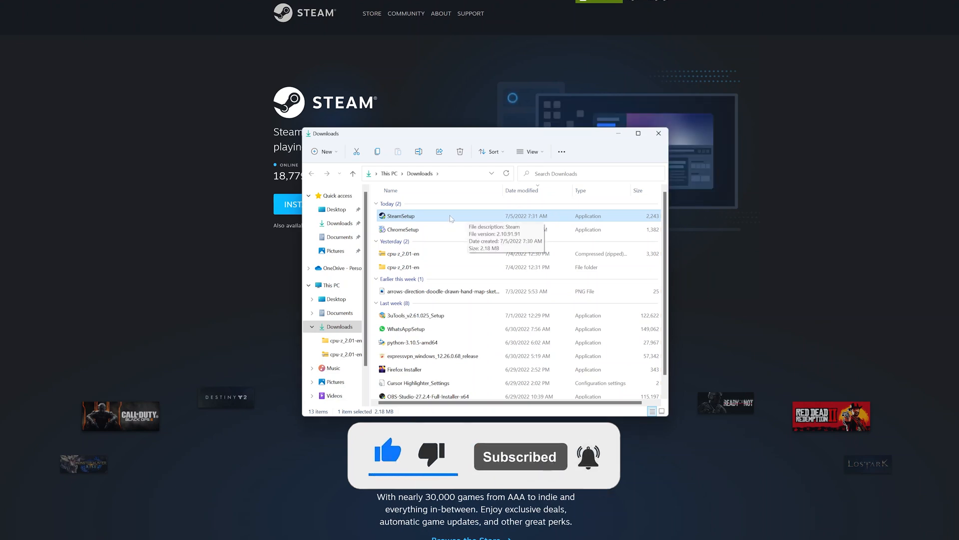
pyautogui.moveTo(482, 219)
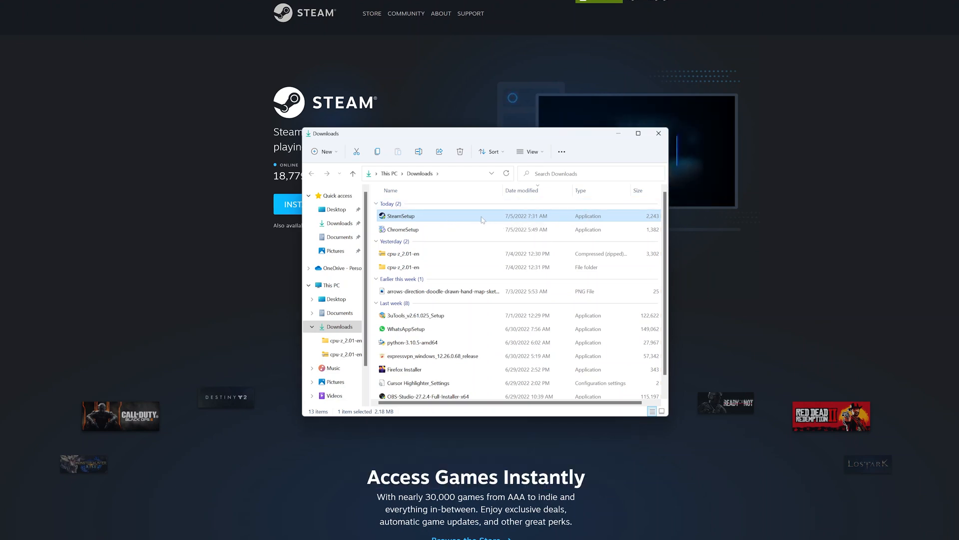
pyautogui.doubleClick(399, 216)
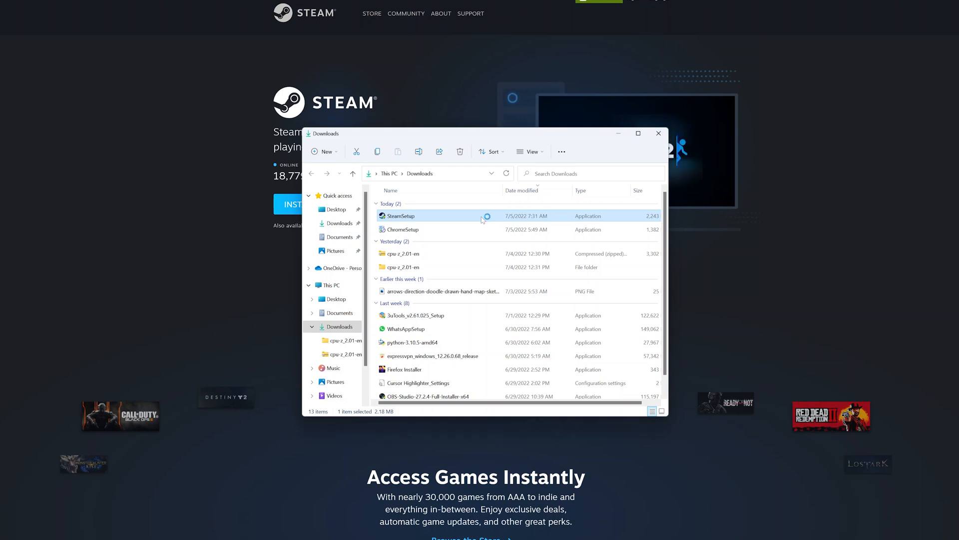
pyautogui.doubleClick(399, 216)
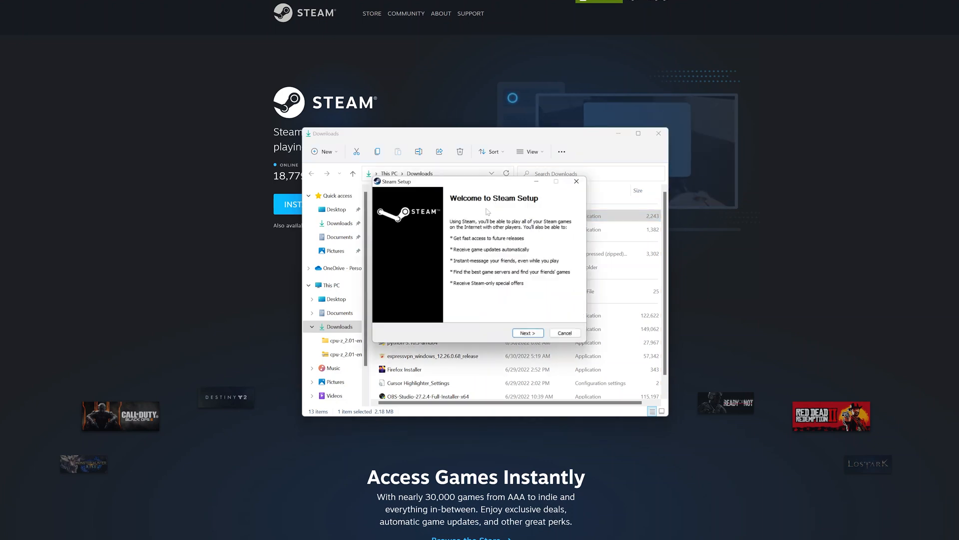
pyautogui.moveTo(488, 304)
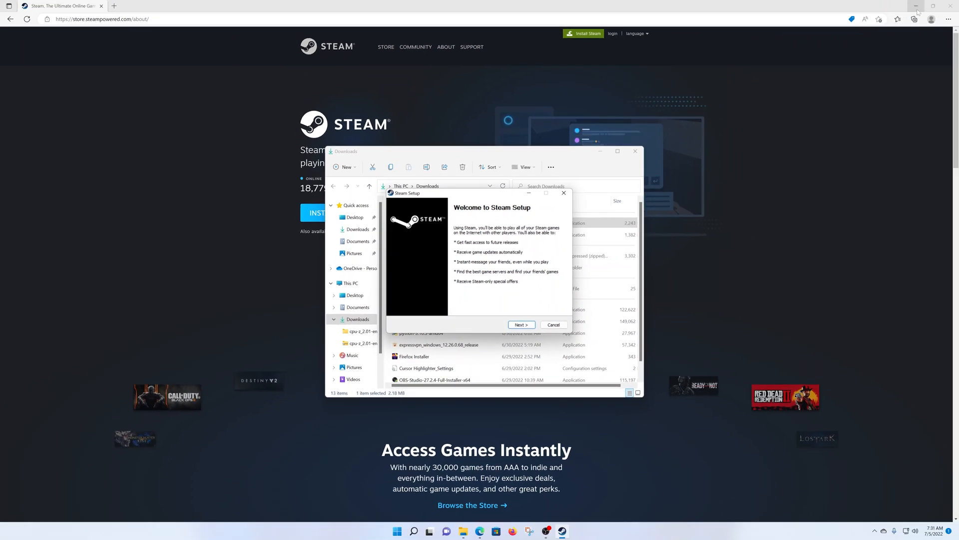
# Step through Steam Setup with the default language and folder, then start the installation.
pyautogui.click(916, 6)
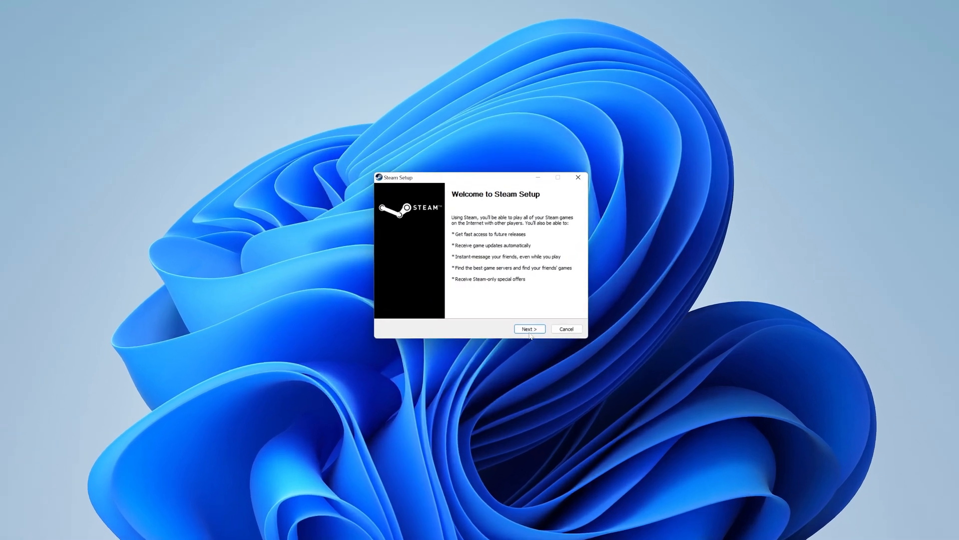
pyautogui.click(528, 329)
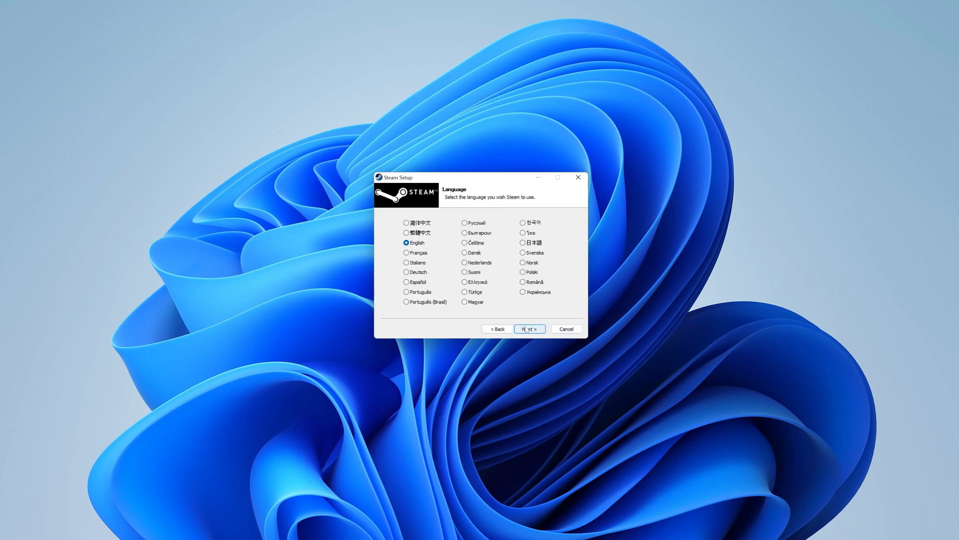
pyautogui.click(527, 329)
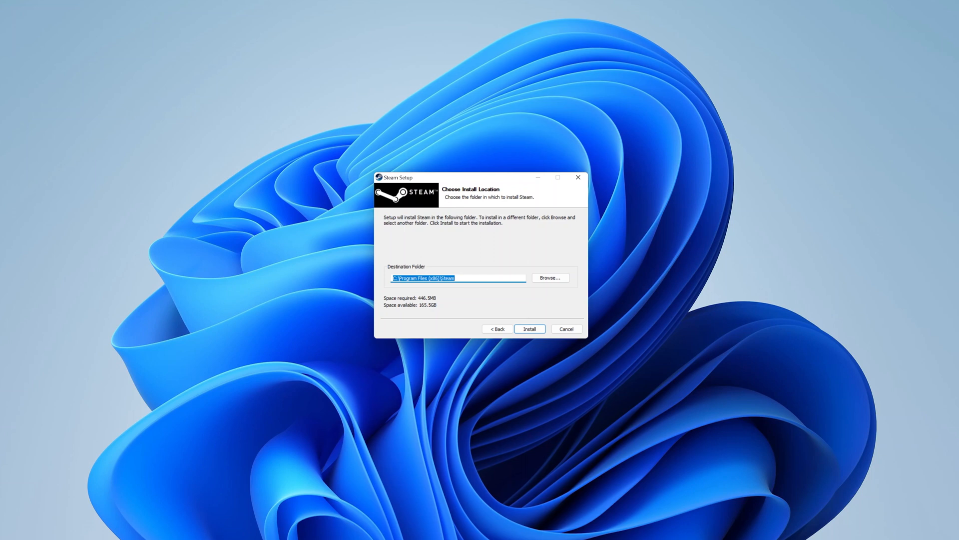
pyautogui.moveTo(492, 300)
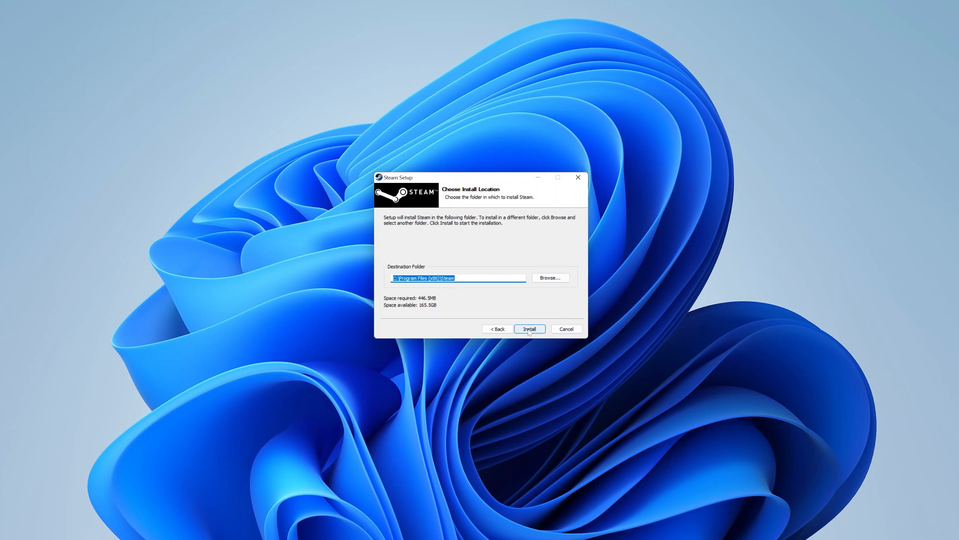
pyautogui.click(529, 329)
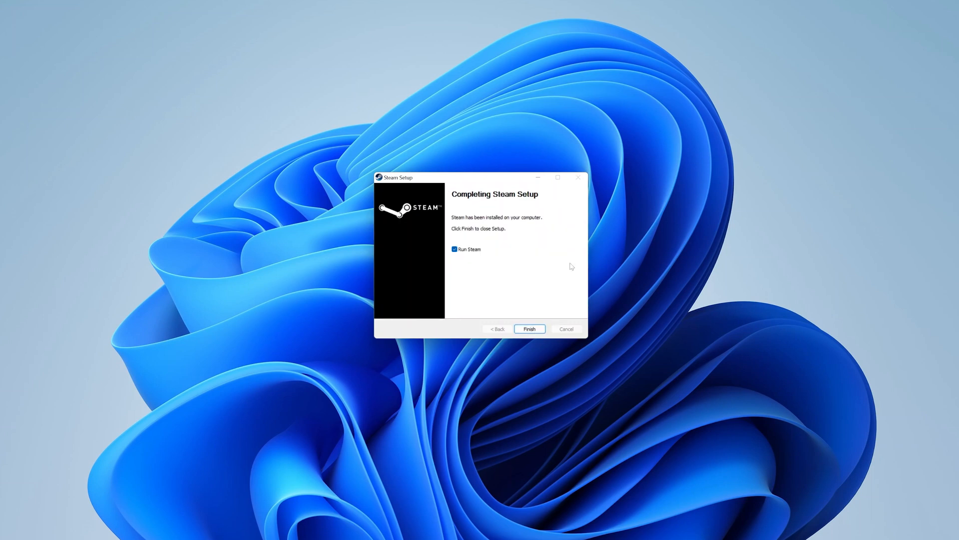
pyautogui.moveTo(557, 335)
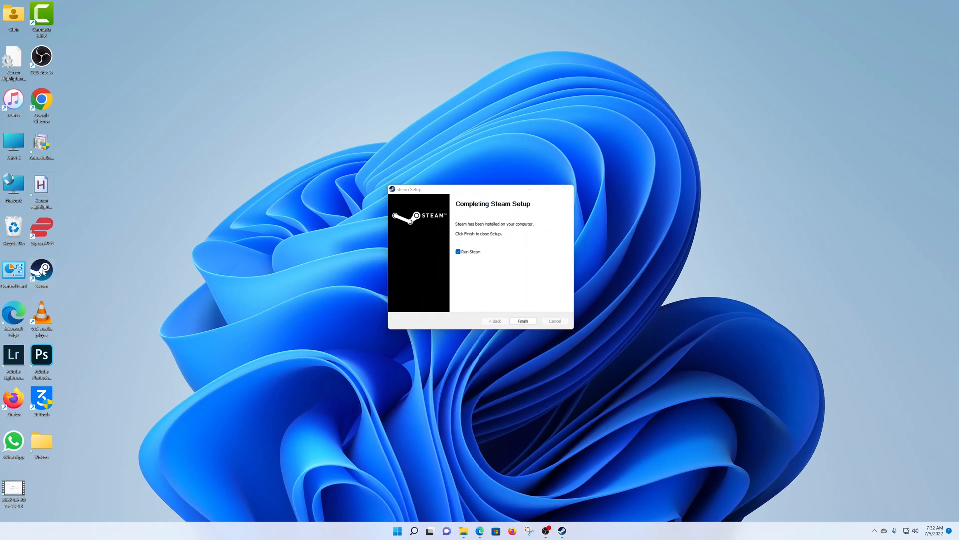
pyautogui.moveTo(512, 311)
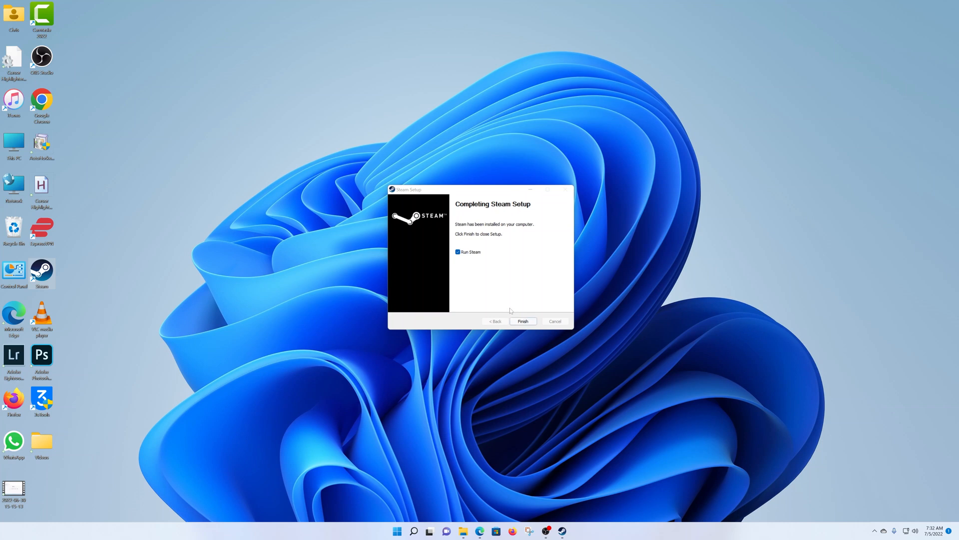
# Finish setup with Run Steam checked so Steam's welcome window opens.
pyautogui.click(522, 321)
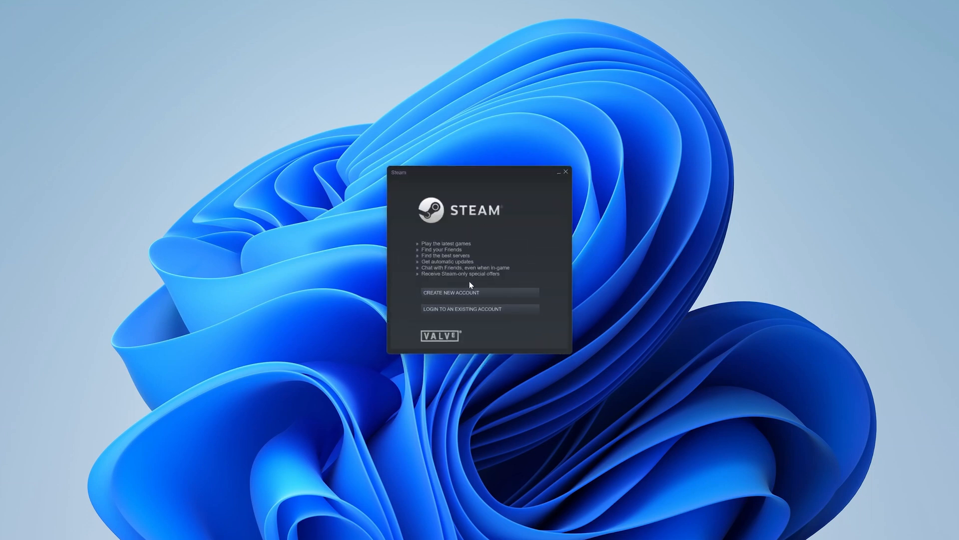
pyautogui.moveTo(497, 274)
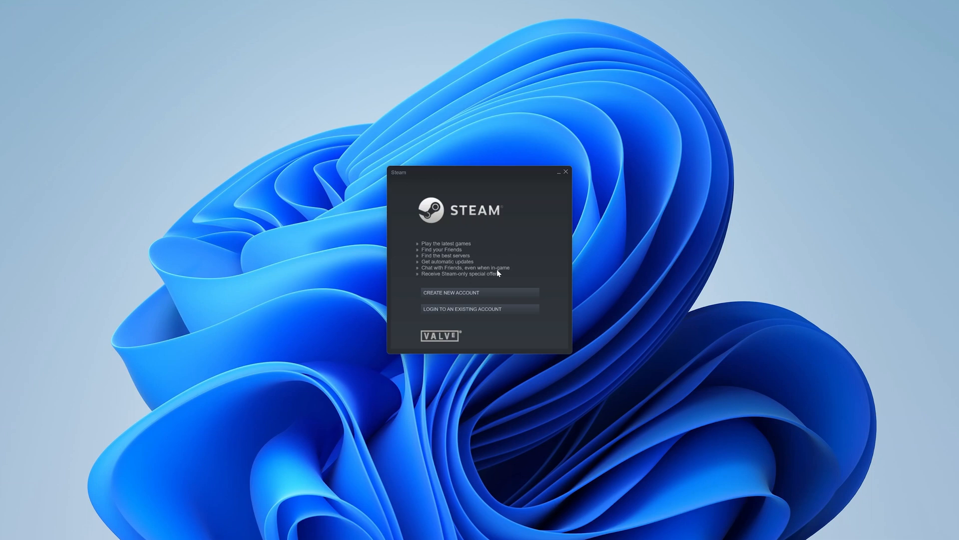
pyautogui.moveTo(490, 308)
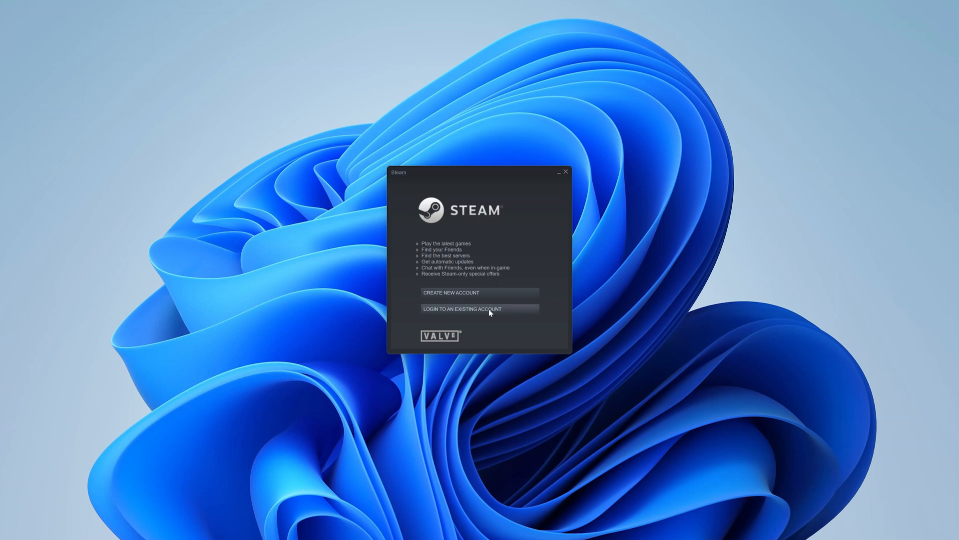
pyautogui.moveTo(488, 292)
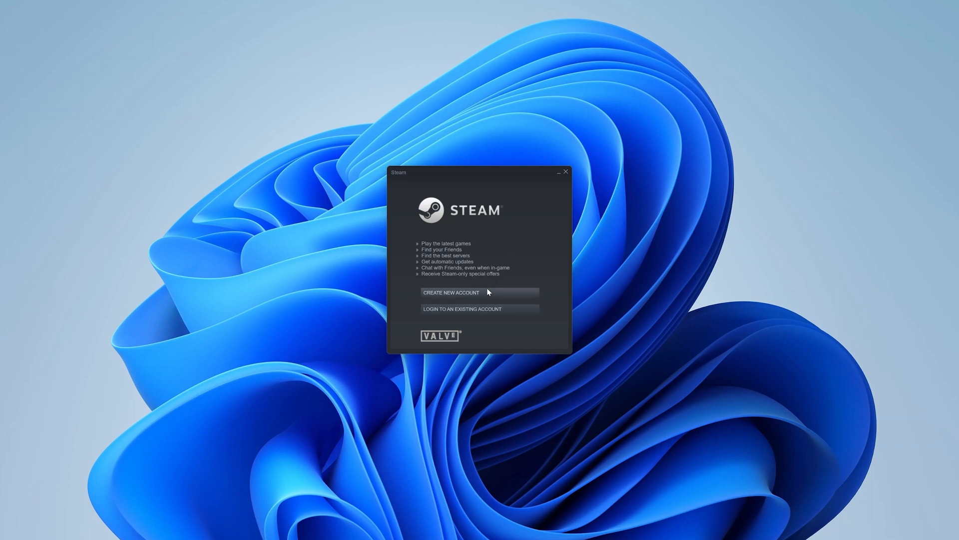
pyautogui.moveTo(479, 299)
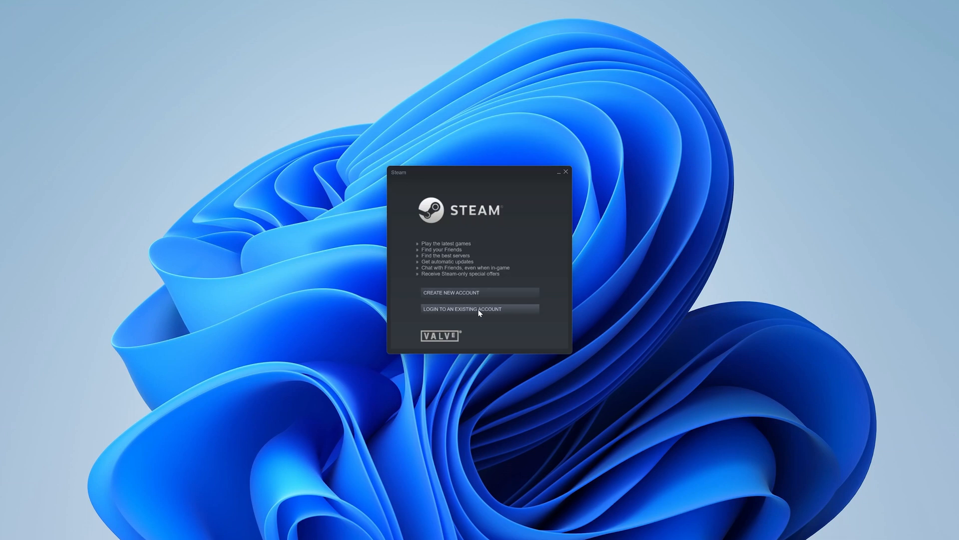
# Sign in to the existing account "crinye" with its password, reaching the Steam Guard prompt.
pyautogui.click(479, 308)
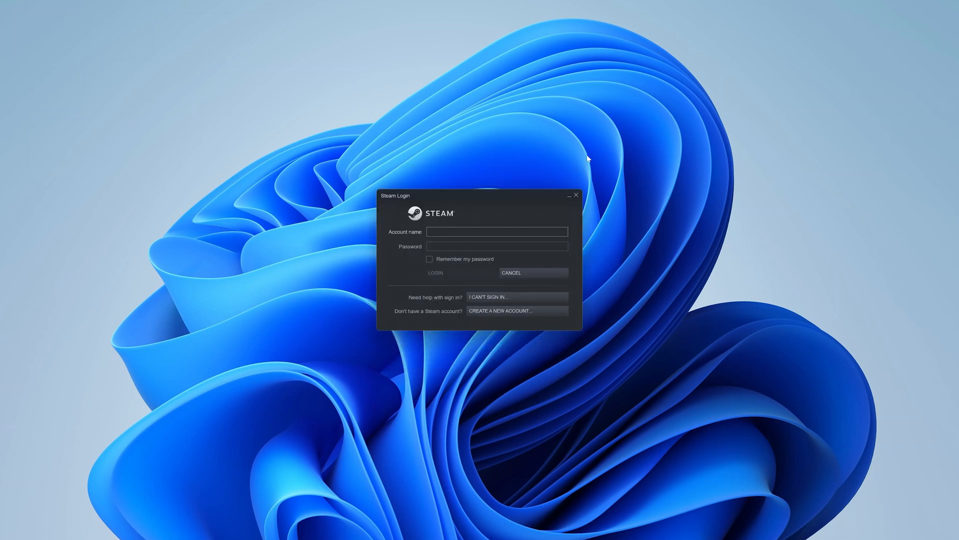
pyautogui.write('c')
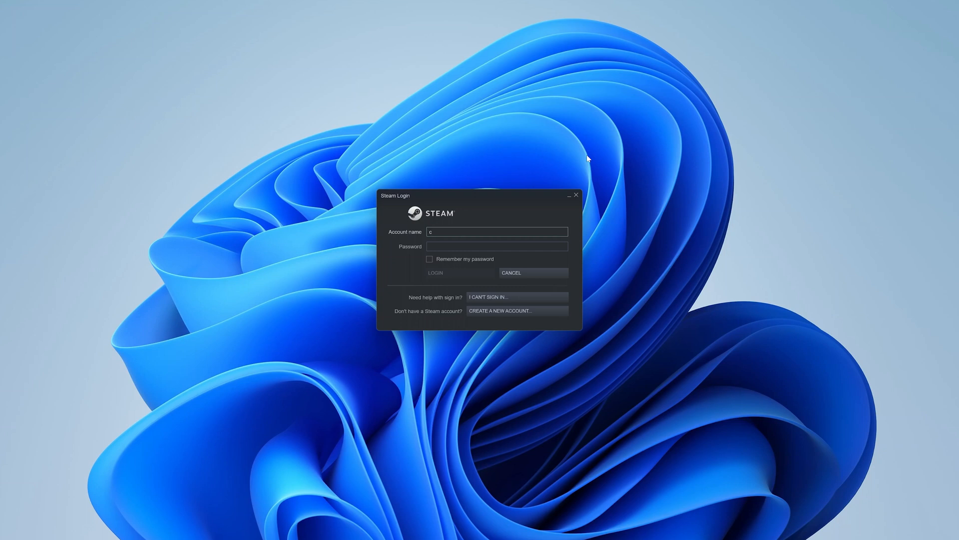
pyautogui.write('rinye')
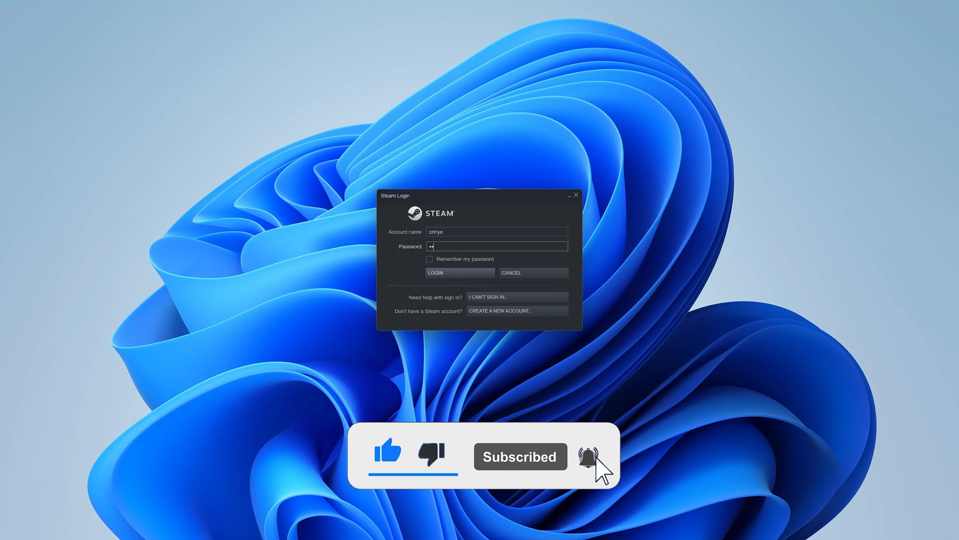
pyautogui.write('password')
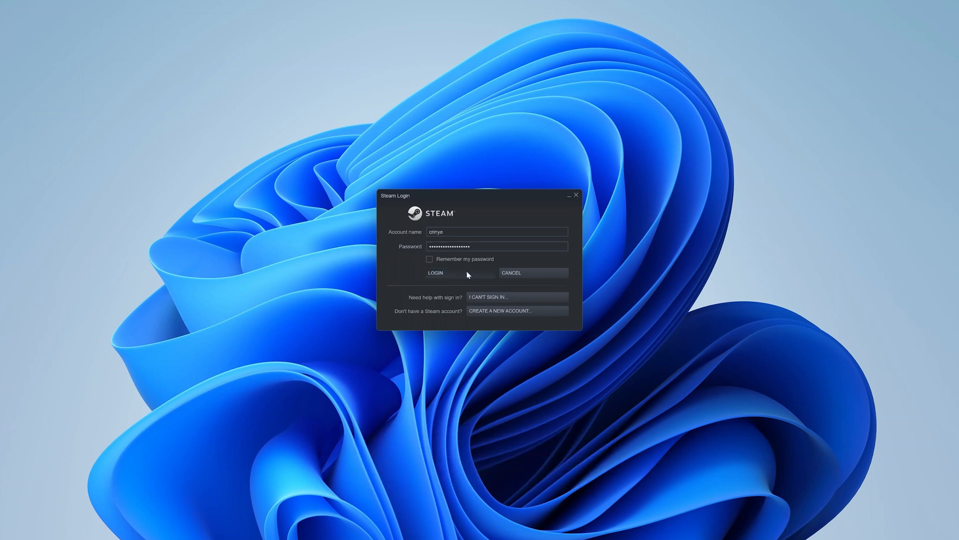
pyautogui.click(435, 272)
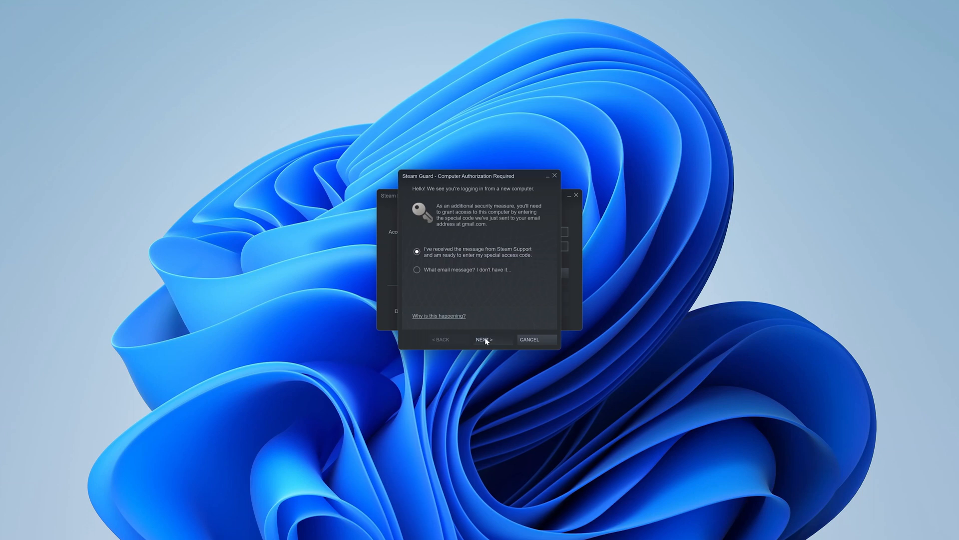
pyautogui.click(483, 339)
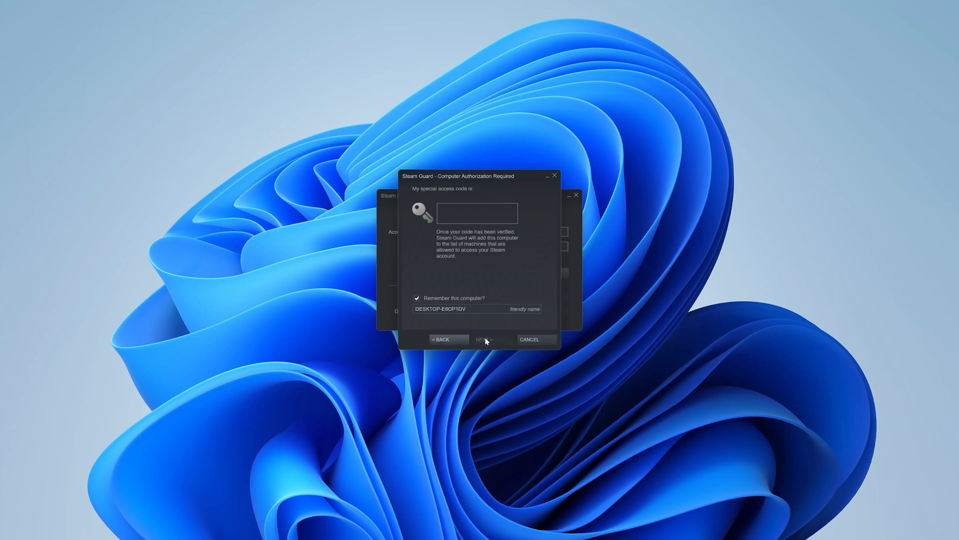
pyautogui.click(477, 212)
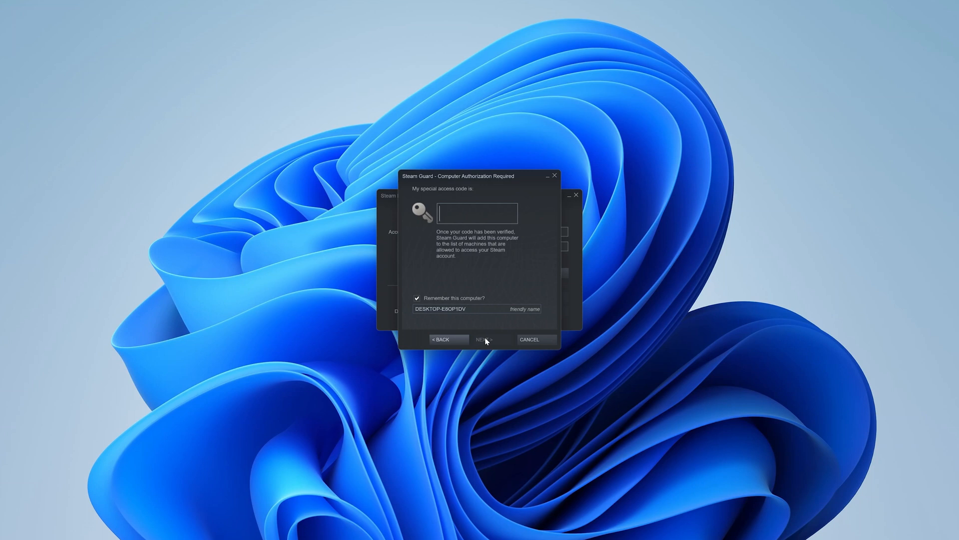
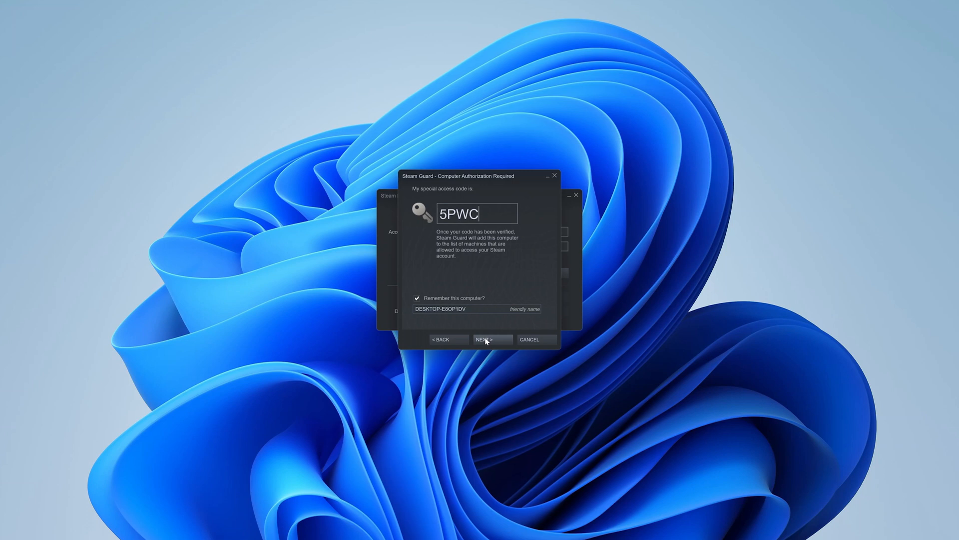
pyautogui.click(490, 339)
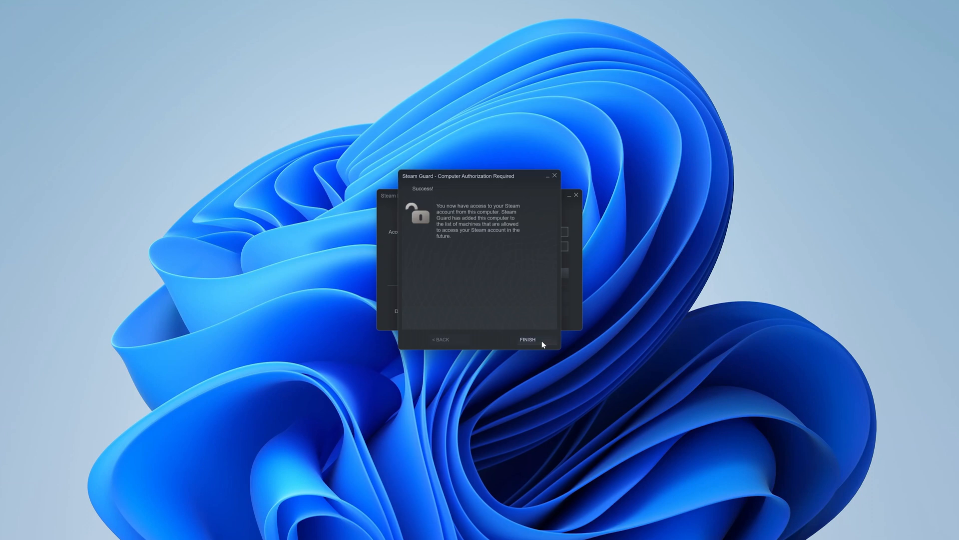
pyautogui.click(527, 339)
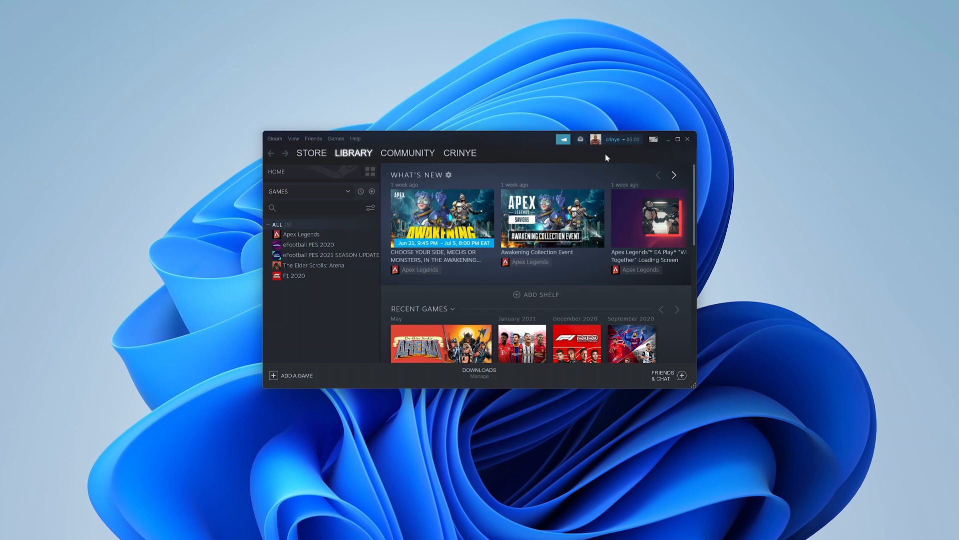
pyautogui.click(615, 140)
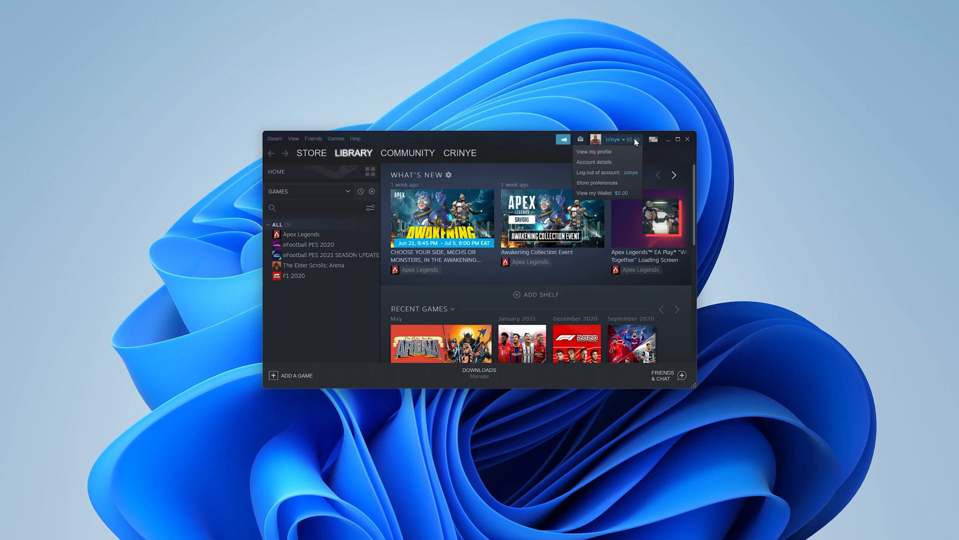
pyautogui.click(312, 265)
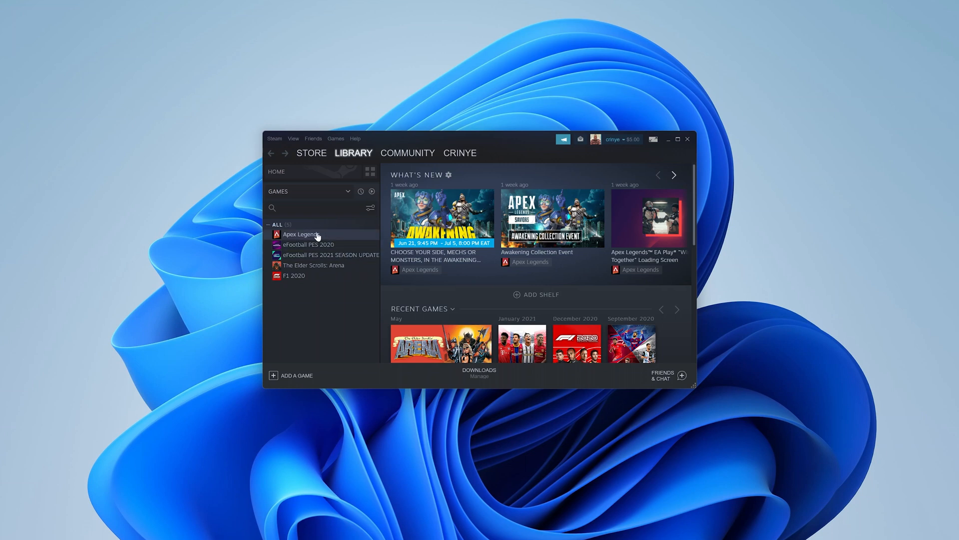
pyautogui.moveTo(309, 244)
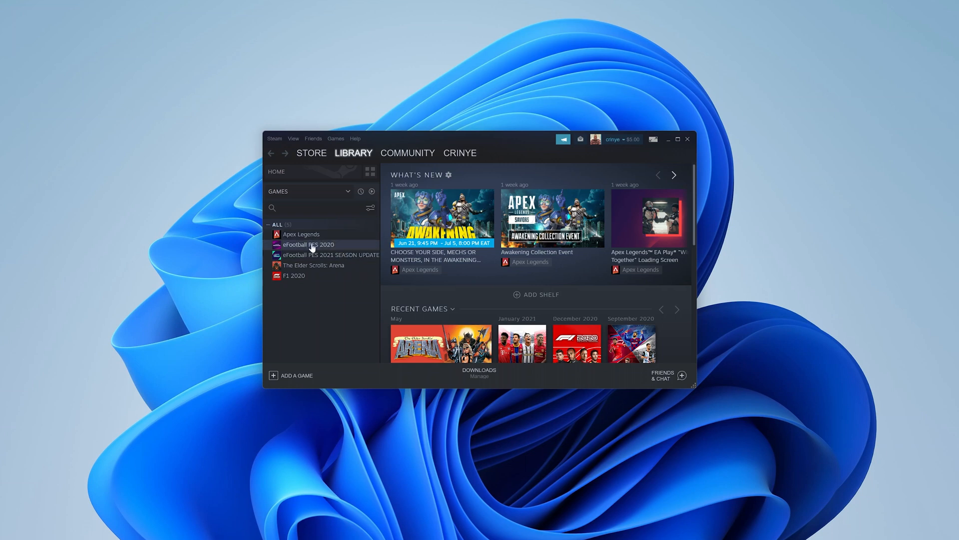